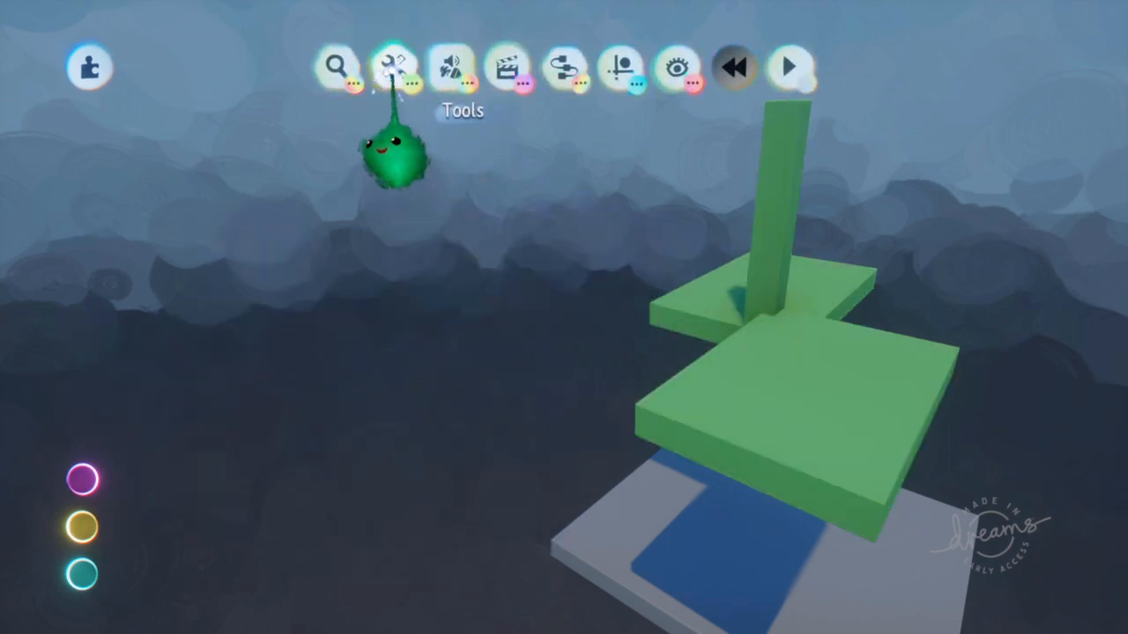
Step: Live-clone the green platform and pillar to the left and add floating green cubes
click(393, 66)
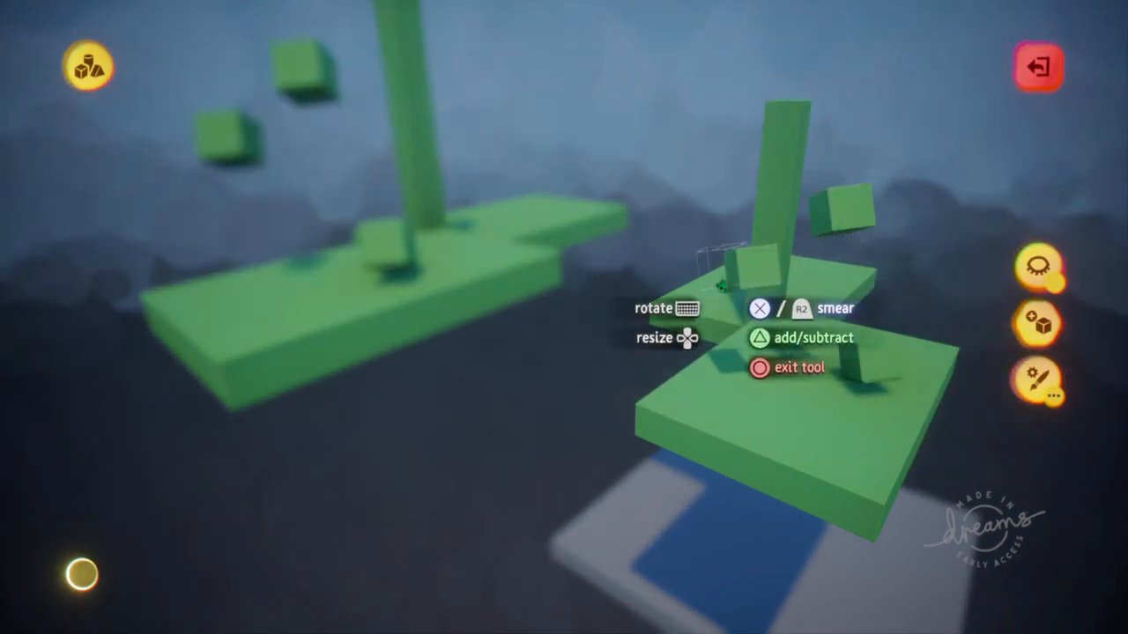
Step: Sculpt a flattened green slab on one platform so it repeats on its live clone
click(759, 367)
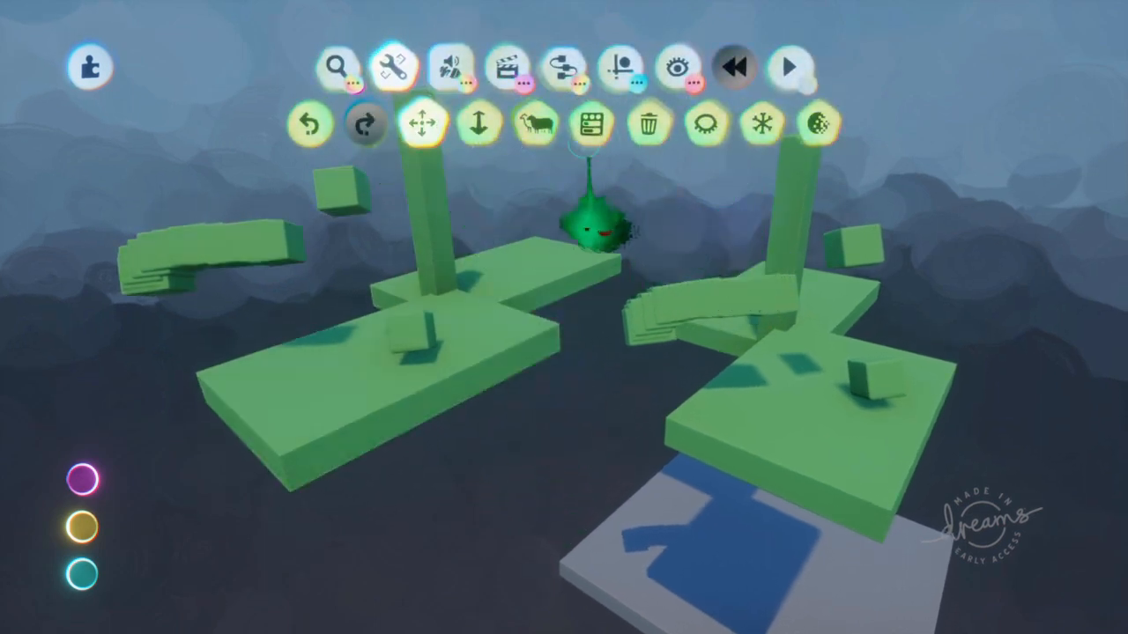
Step: Load the mannequin puppet scene between the two tan stepped sculpts
click(534, 123)
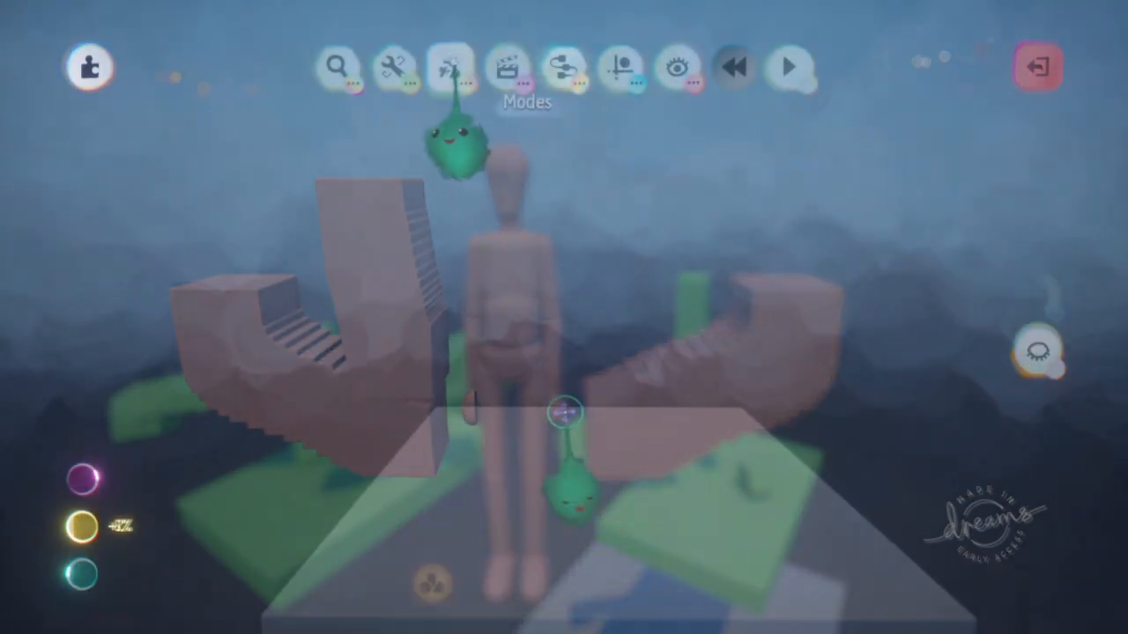
Step: Stack cloned brown brick sculpts into rows forming a wall beside the grey slab
click(451, 66)
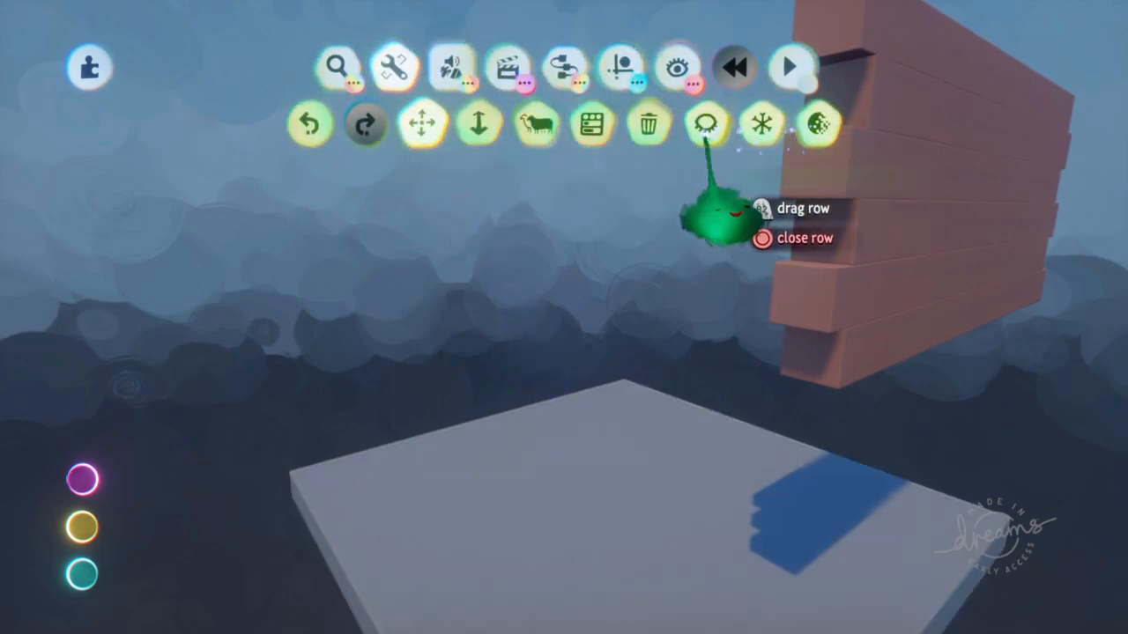
Step: Select the platform and block and apply a loose flecked red style
drag(718, 212, 555, 220)
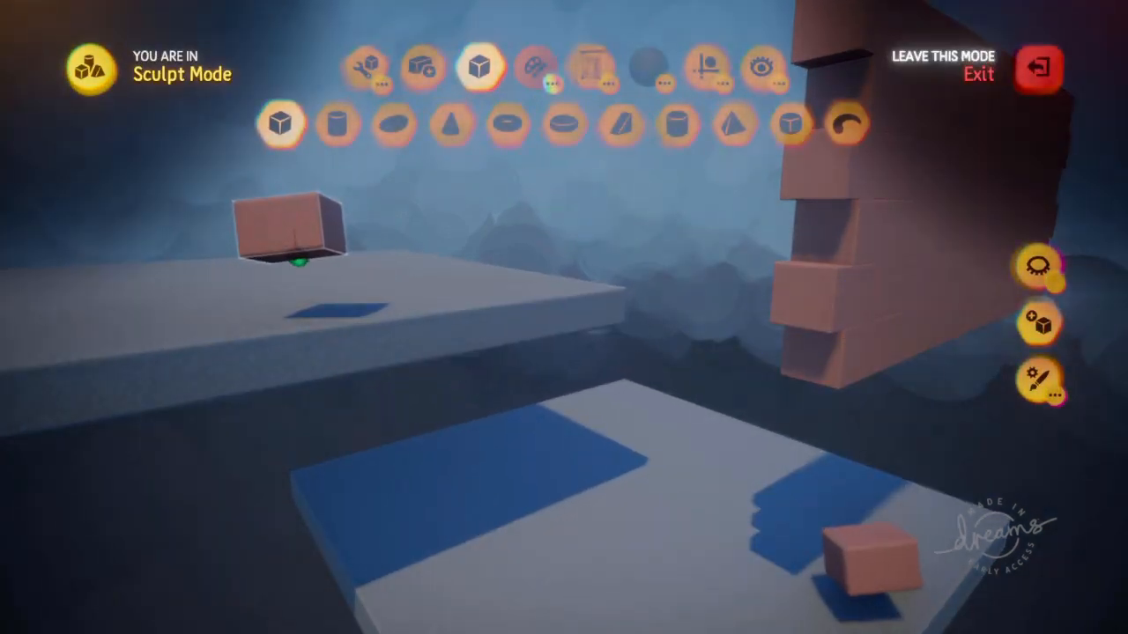
click(1038, 68)
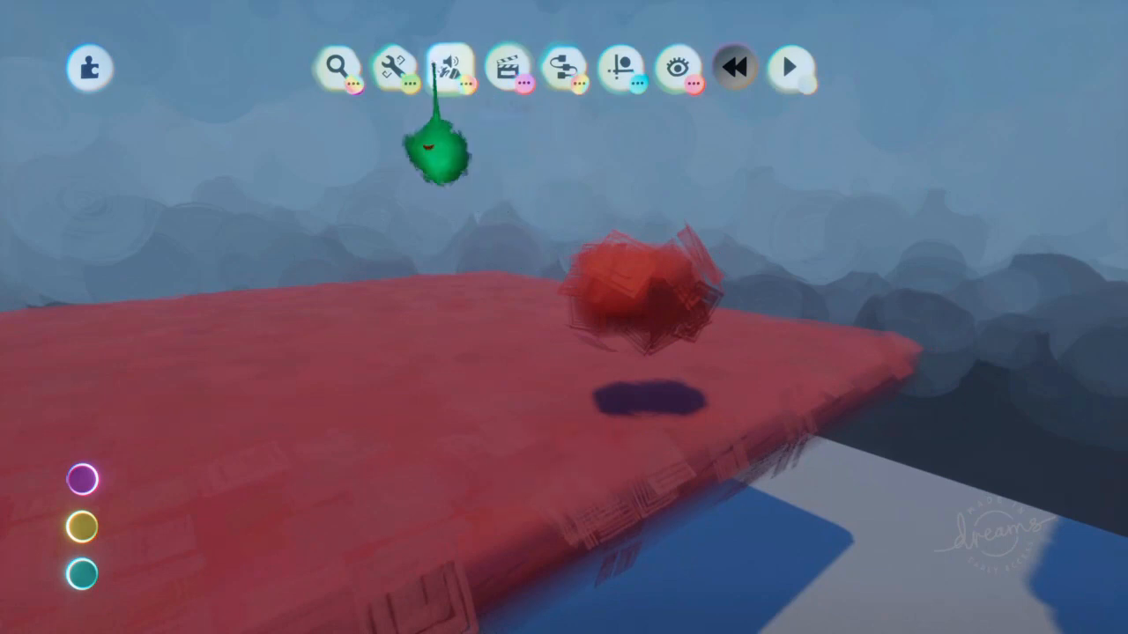
Step: Duplicate brick clones into offset rows above the blue platform, then start a new sculpt
click(450, 64)
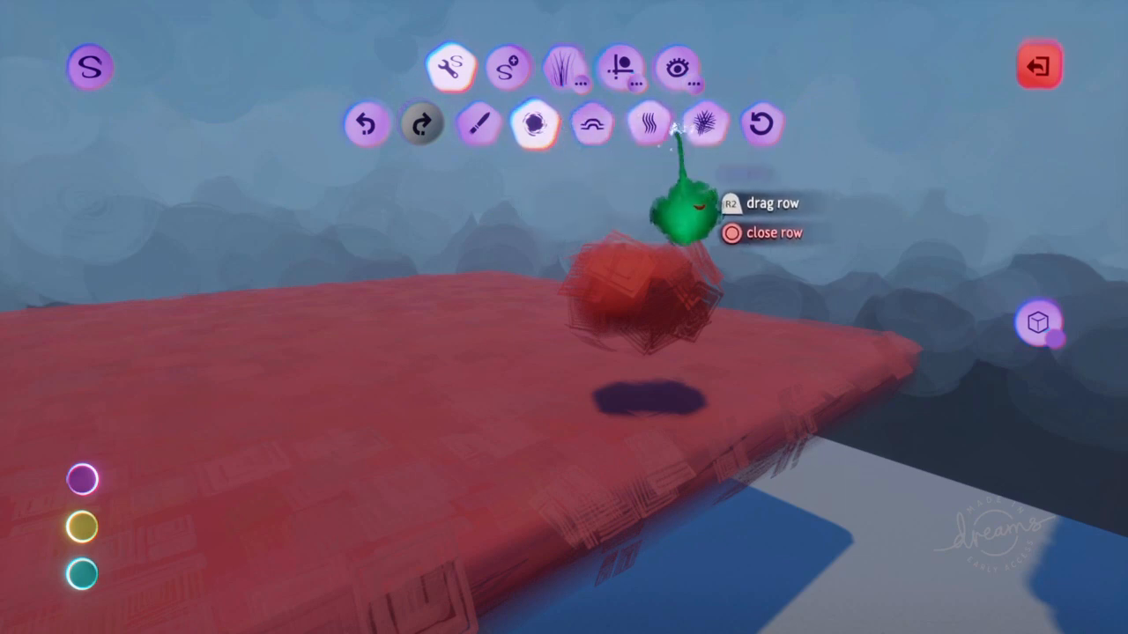
click(478, 123)
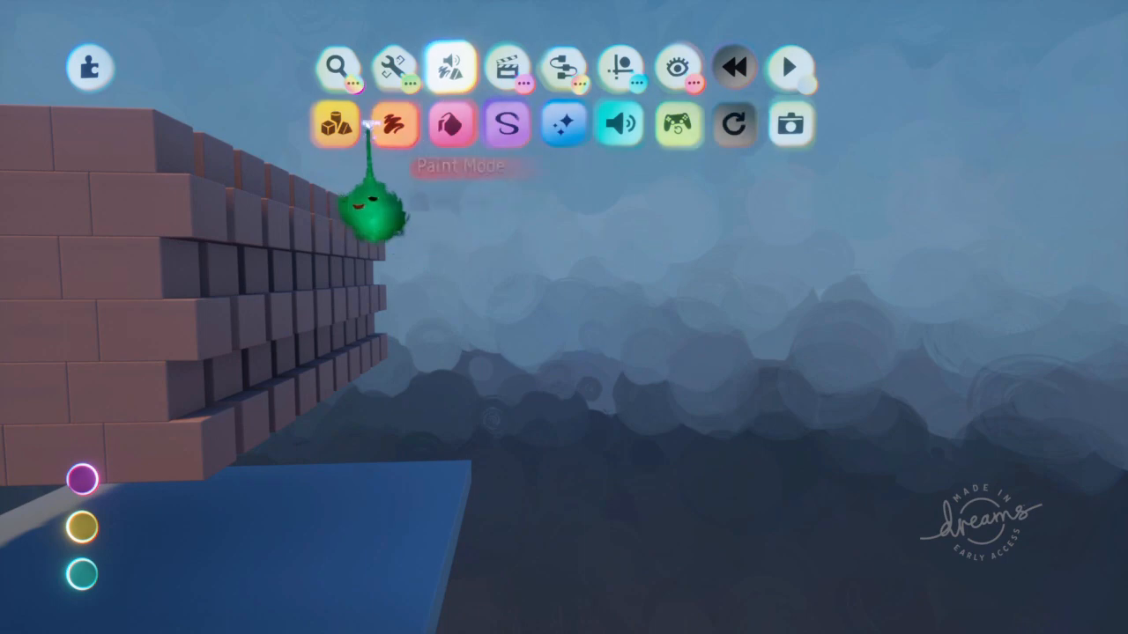
click(332, 123)
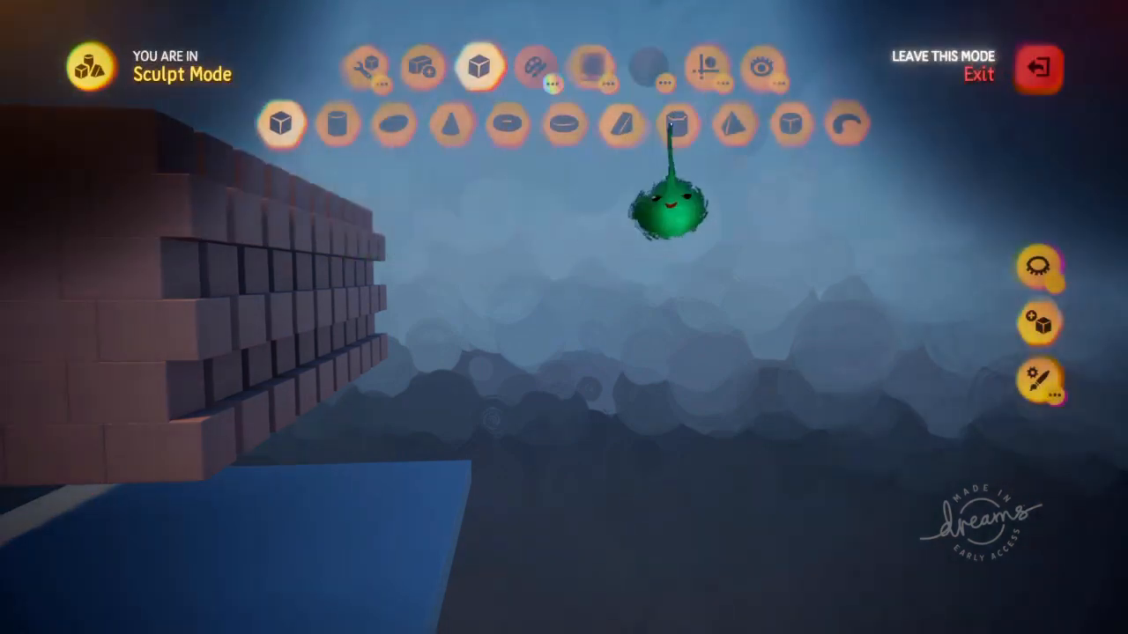